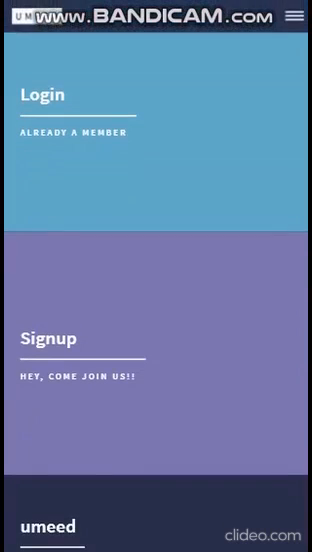
# Scroll down the landing page past the contact form to the email and phone details.
pyautogui.scroll(-3)
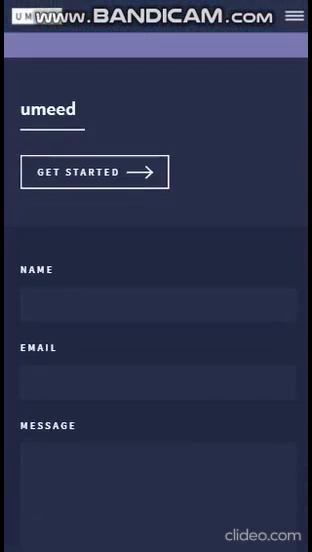
pyautogui.scroll(-3)
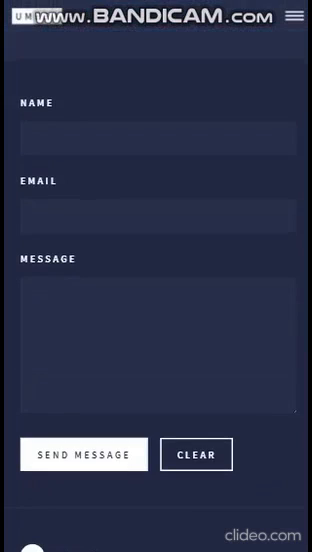
pyautogui.scroll(-3)
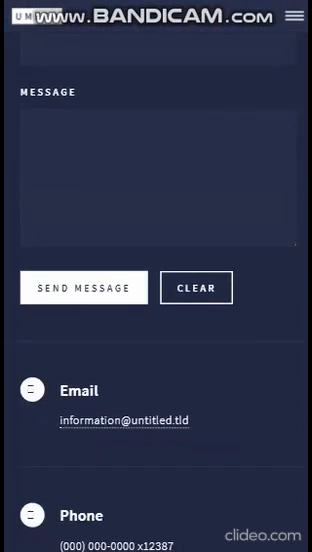
pyautogui.scroll(-3)
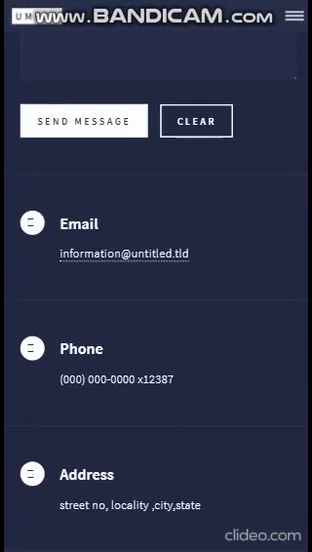
pyautogui.scroll(-3)
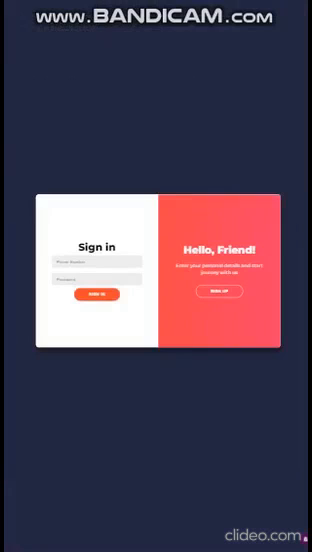
# Sign in as an employee to reach the Dashboard with the Jaipur assigned tasks.
pyautogui.click(90, 262)
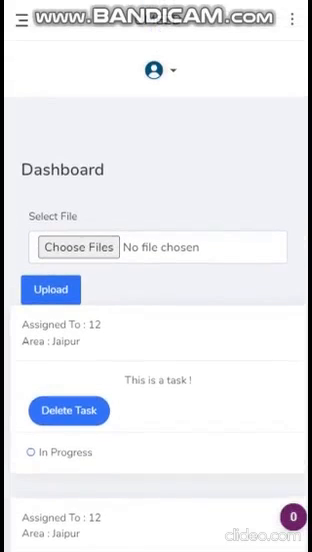
pyautogui.click(152, 68)
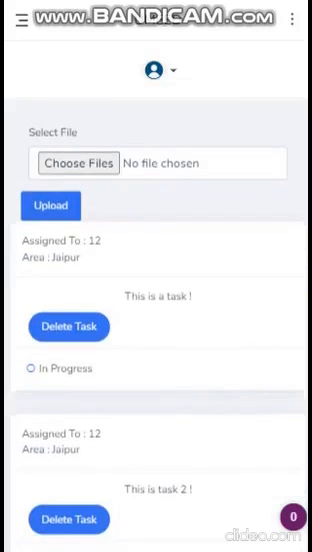
# Review the in-progress Jaipur task cards, then log out to the Sign in page.
pyautogui.scroll(3)
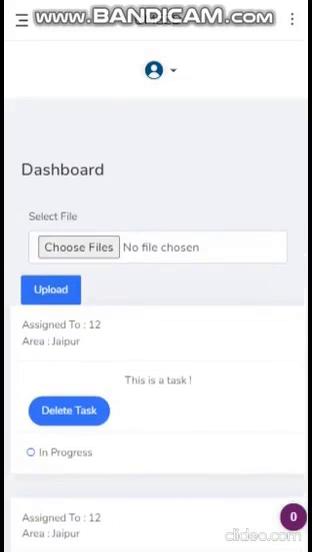
pyautogui.scroll(-3)
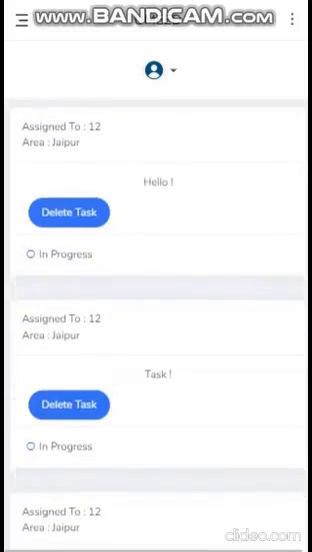
pyautogui.scroll(-3)
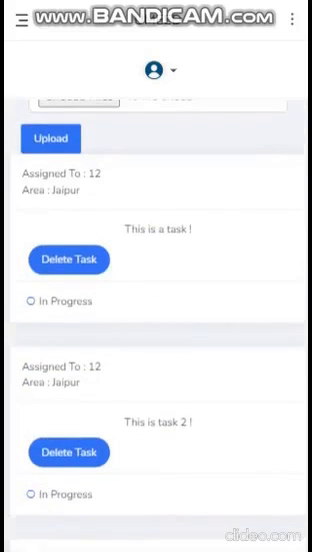
pyautogui.click(152, 68)
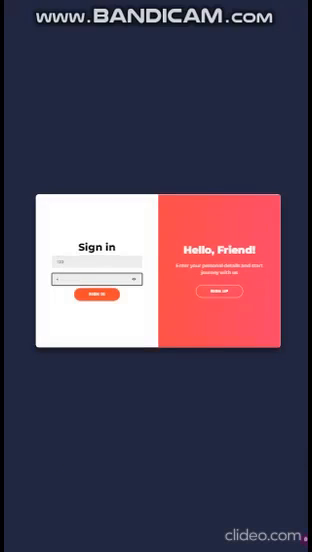
# Sign in with the manager account and bring up the Assign New Task form.
pyautogui.click(100, 294)
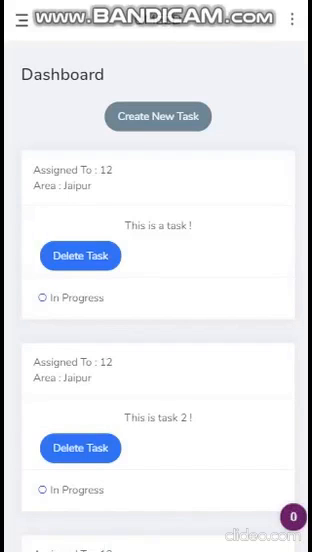
pyautogui.click(156, 116)
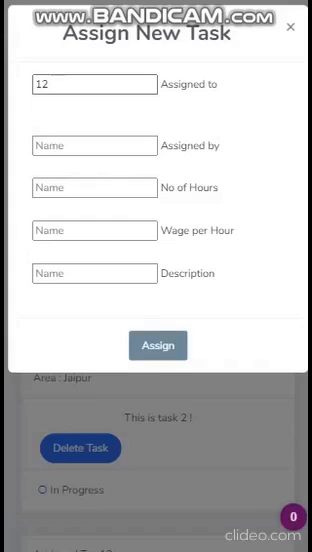
# Assign a new 20-hour task at 200 per hour with description 'Task !' and submit it.
pyautogui.write('1')
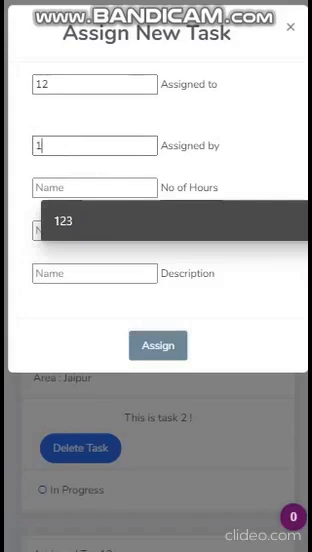
pyautogui.write('23')
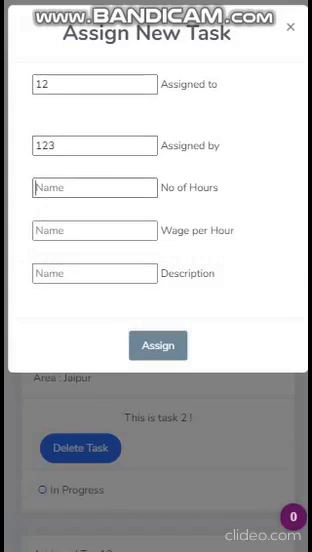
pyautogui.write('20')
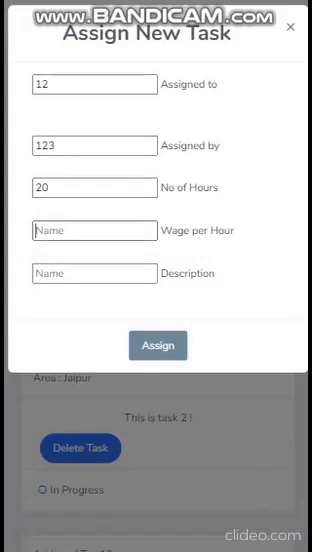
pyautogui.write('200')
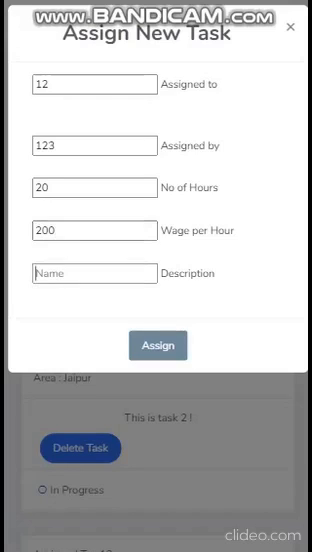
pyautogui.write('Task !')
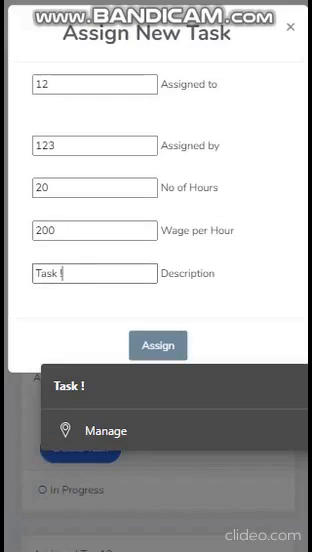
pyautogui.click(156, 344)
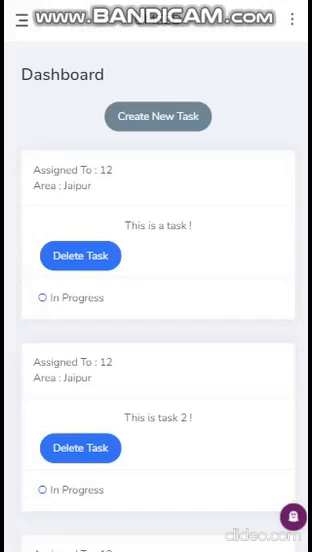
# View the Manager profile details in the dropdown, then sign out of the manager account.
pyautogui.scroll(-3)
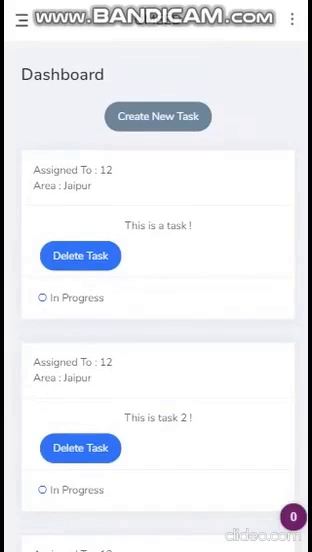
pyautogui.click(158, 66)
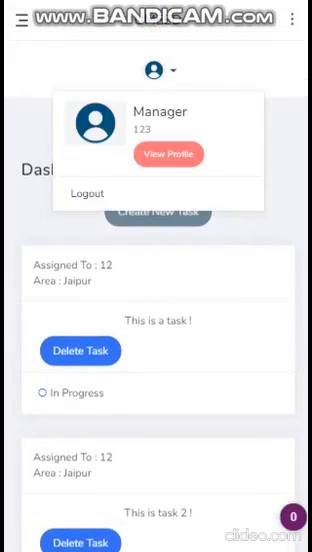
pyautogui.click(168, 154)
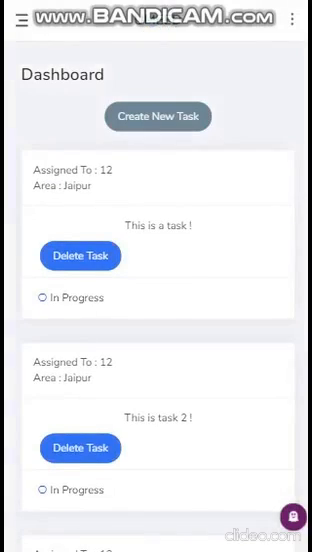
pyautogui.click(160, 68)
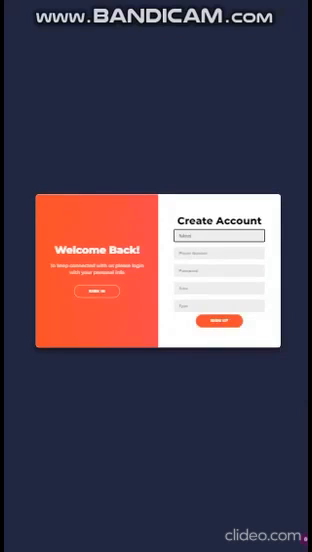
# Fill in the Create Account form and sign up to reach the empty task dashboard.
pyautogui.click(222, 264)
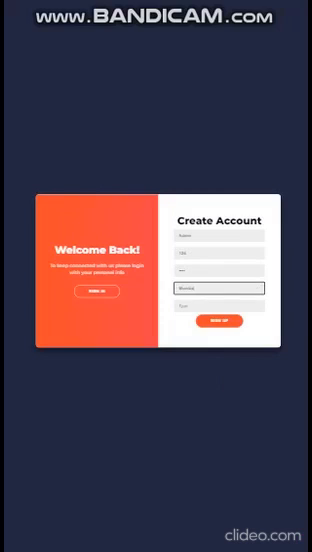
pyautogui.click(220, 304)
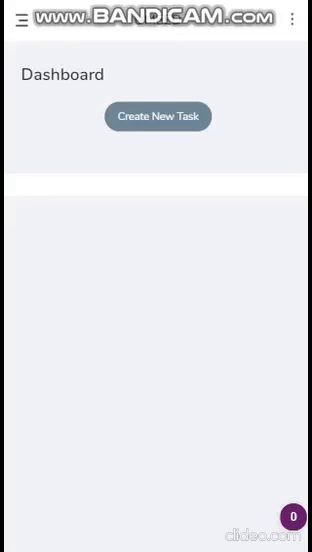
# Check the new admin account's profile, then log out to the landing page.
pyautogui.click(160, 70)
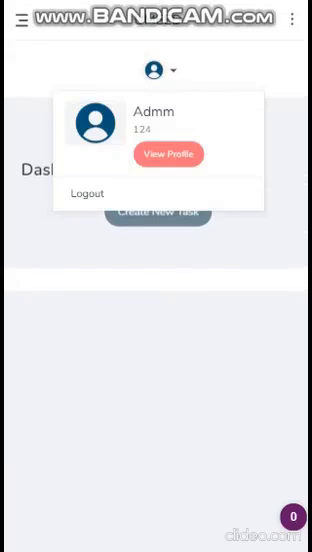
pyautogui.click(88, 192)
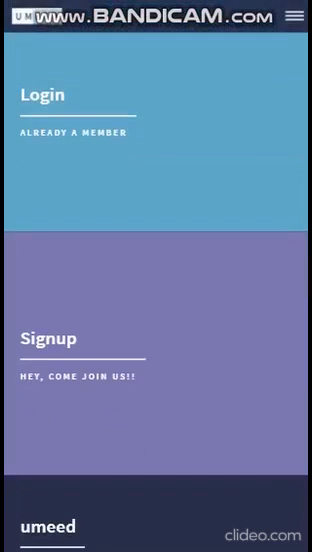
pyautogui.scroll(-3)
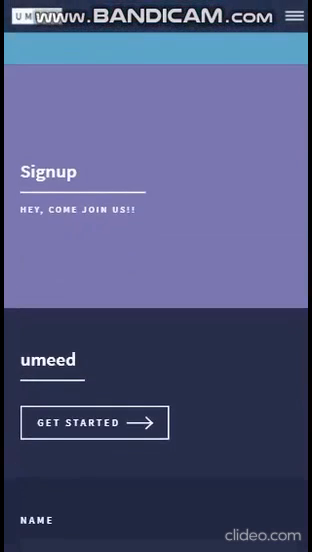
pyautogui.scroll(-3)
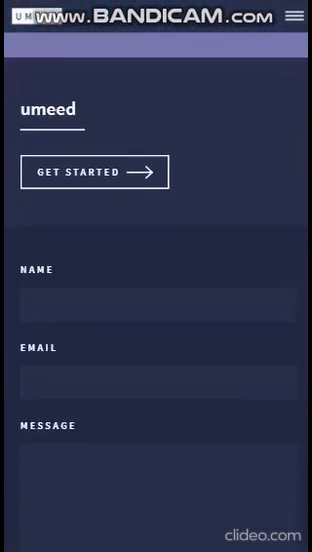
pyautogui.scroll(-3)
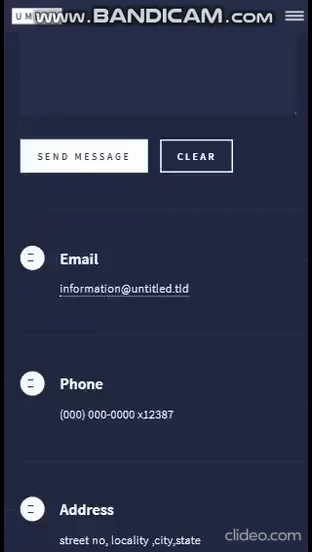
pyautogui.scroll(-3)
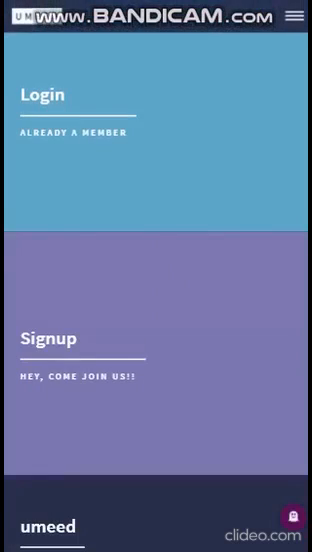
# Scroll the landing page down past the Send Message form to the email and phone details.
pyautogui.scroll(-3)
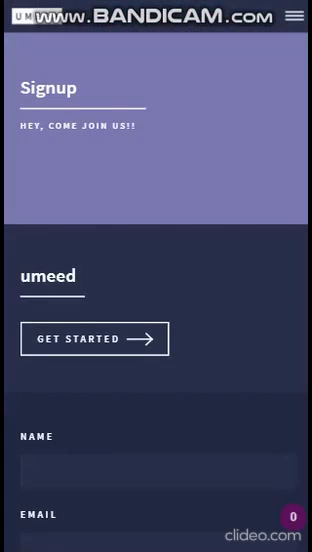
pyautogui.scroll(-3)
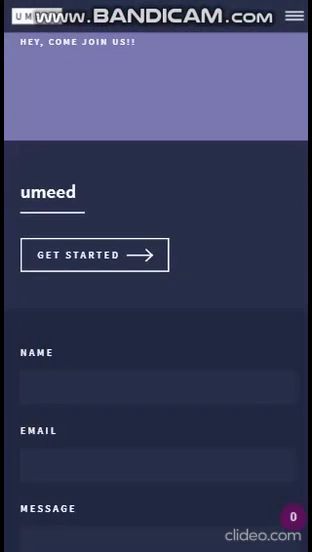
pyautogui.scroll(-3)
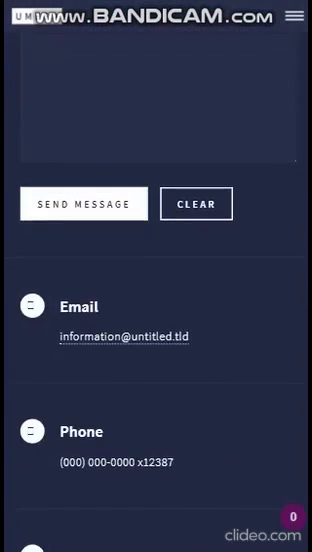